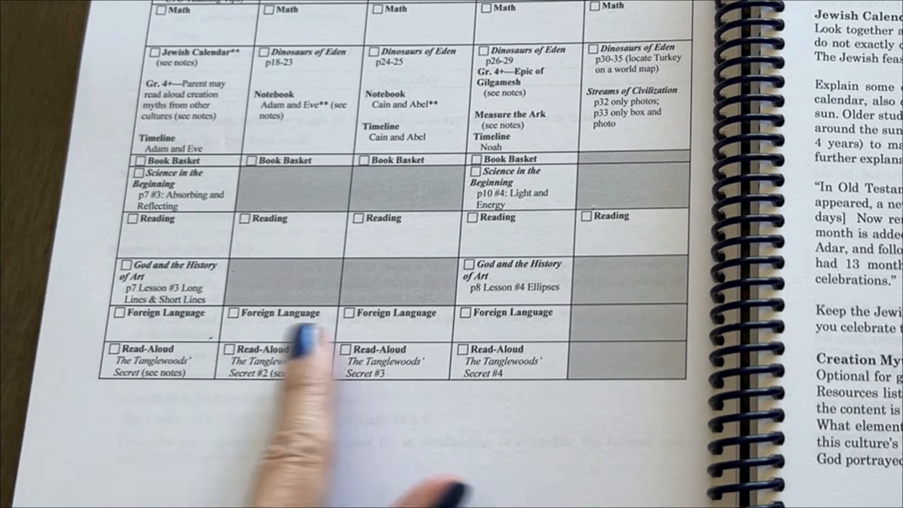
{"action": "mouse_move", "coordinate": [473, 449]}
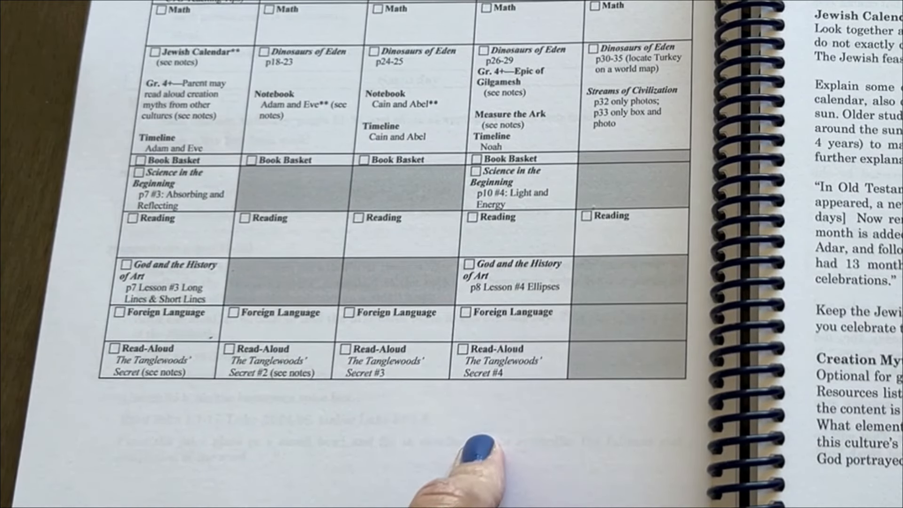